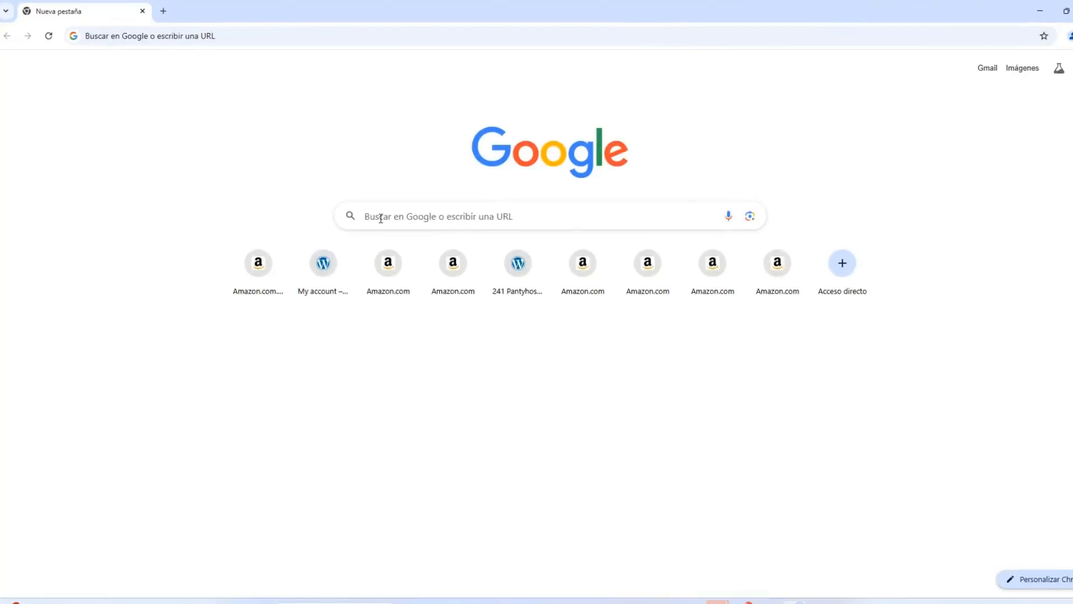
# Step: Search 'pixelcut' on Google and browse the pixelcut.ai landing page's tools and features
pyautogui.write('pixelcut.ai')
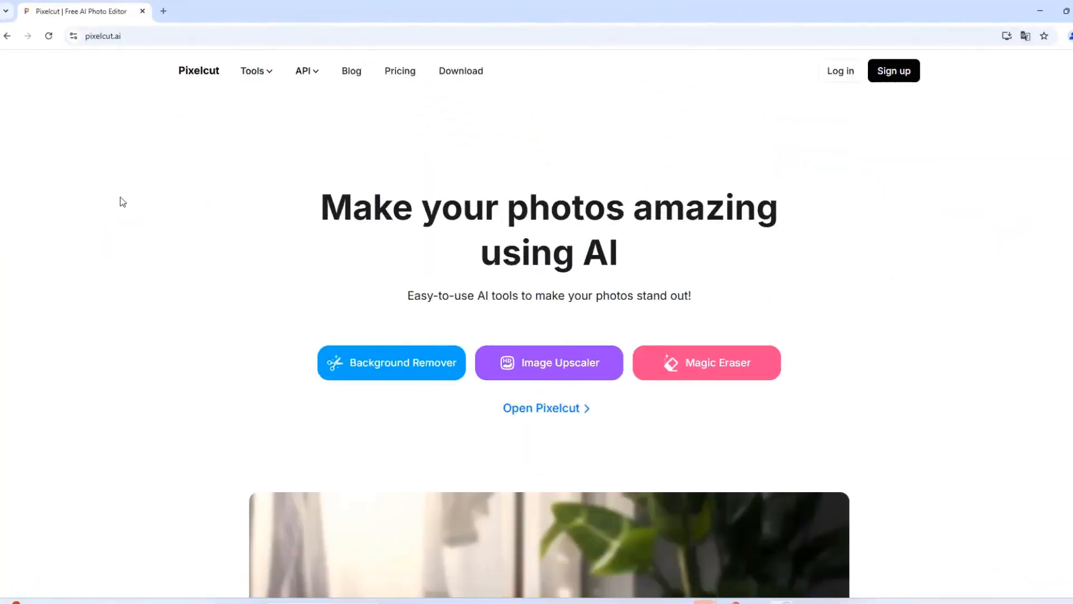
pyautogui.scroll(-3)
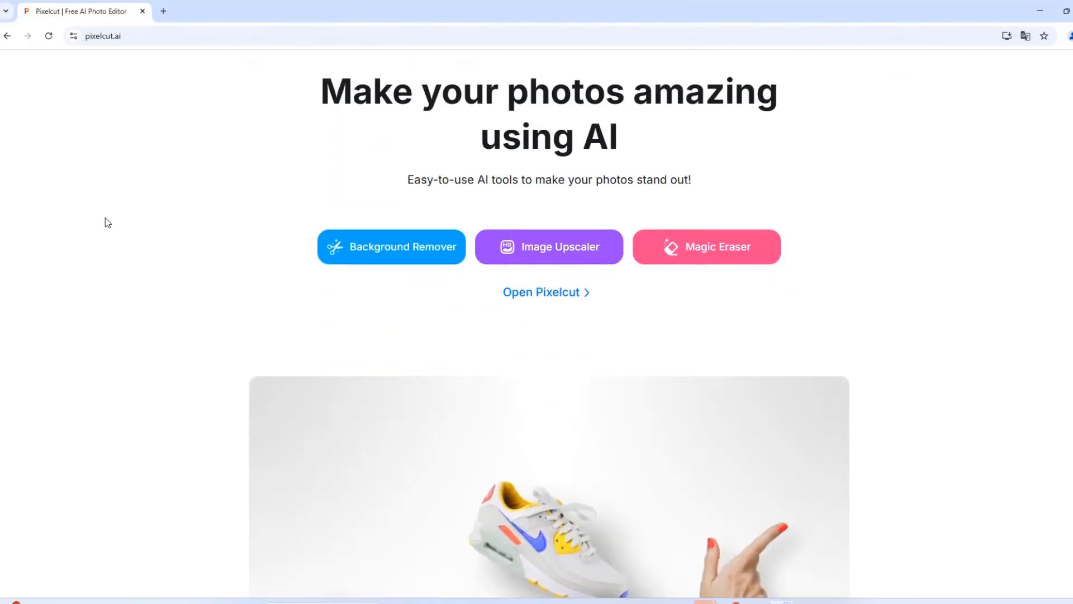
pyautogui.scroll(-3)
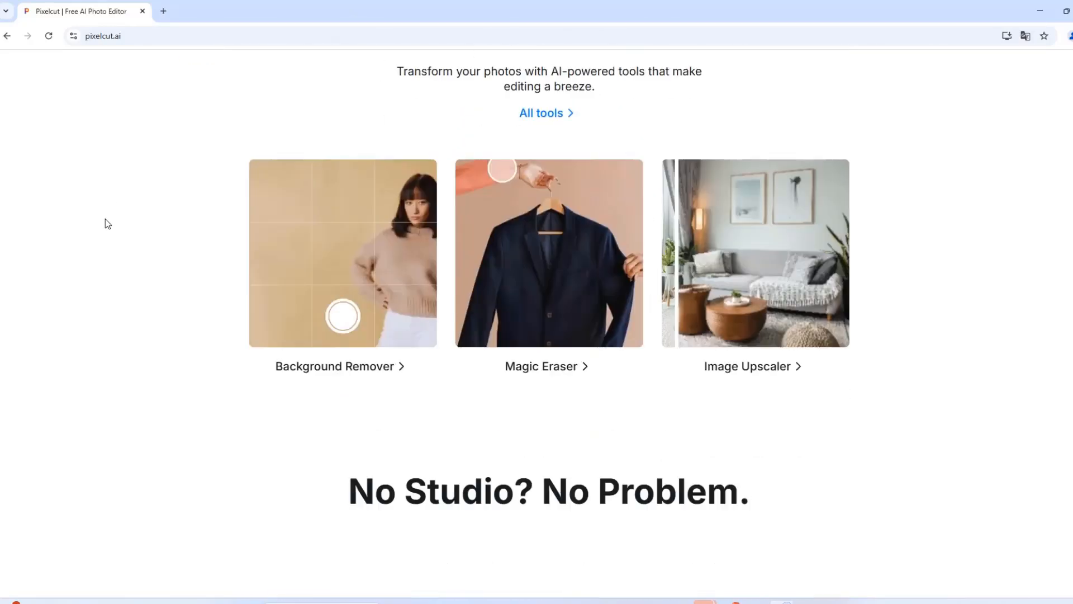
pyautogui.scroll(-3)
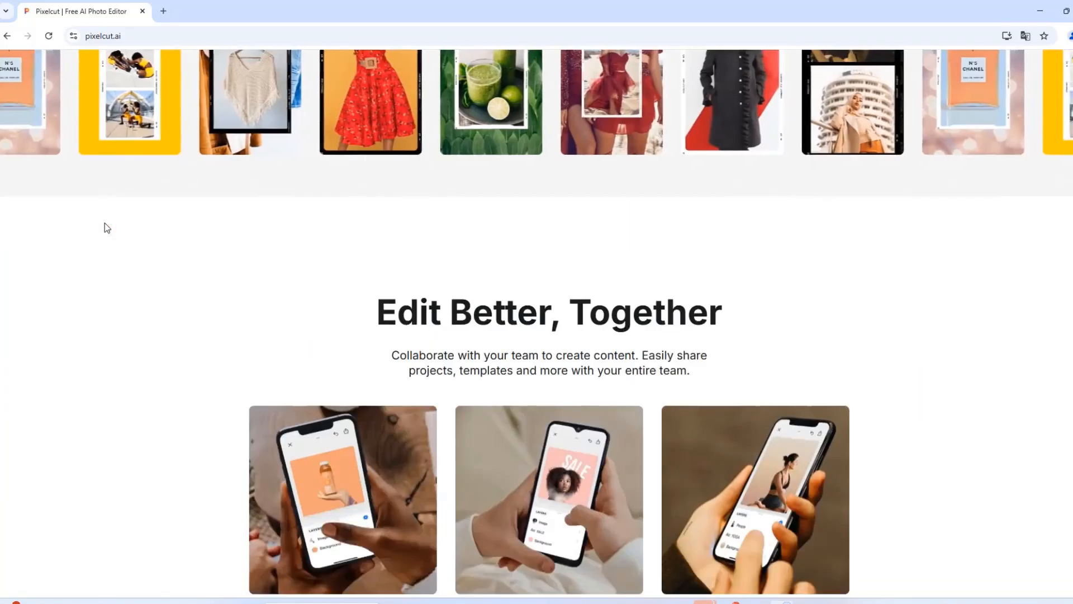
pyautogui.scroll(3)
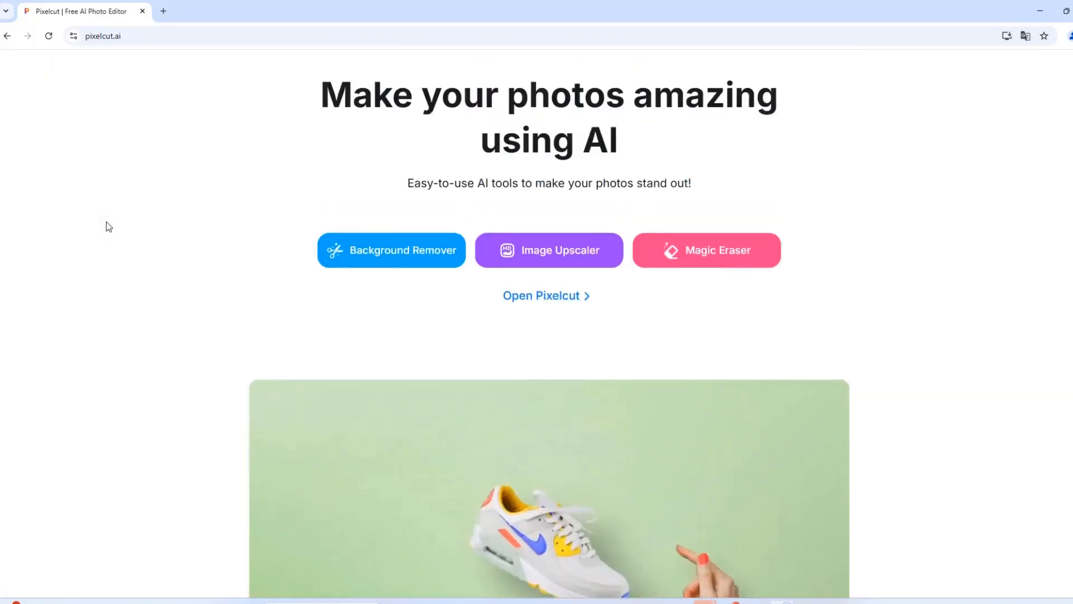
pyautogui.scroll(3)
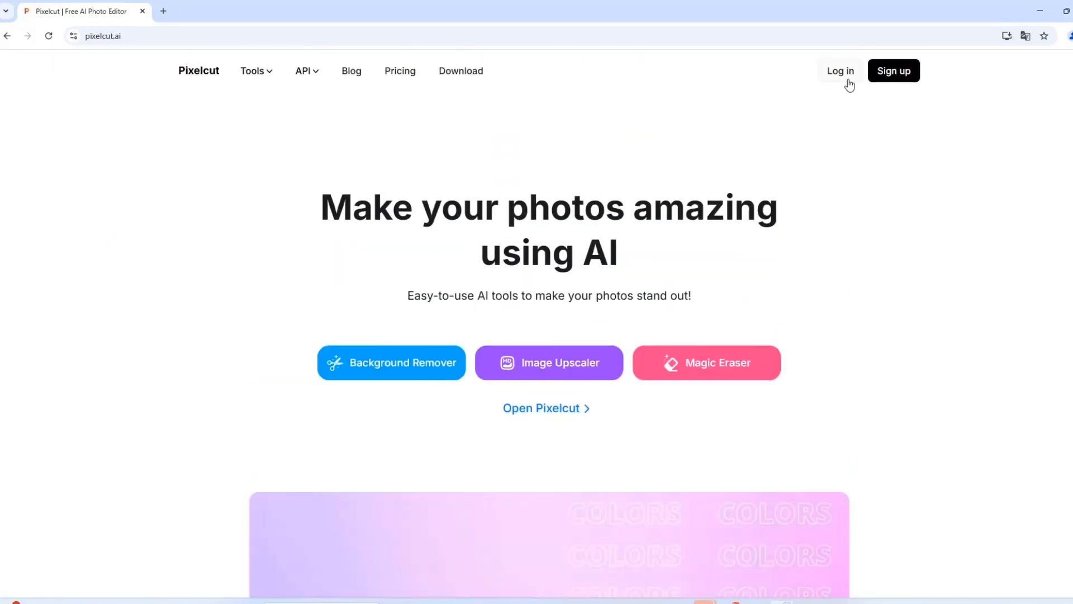
# Step: Log in to Pixelcut with Continue with Google, choosing your Google account
pyautogui.click(839, 71)
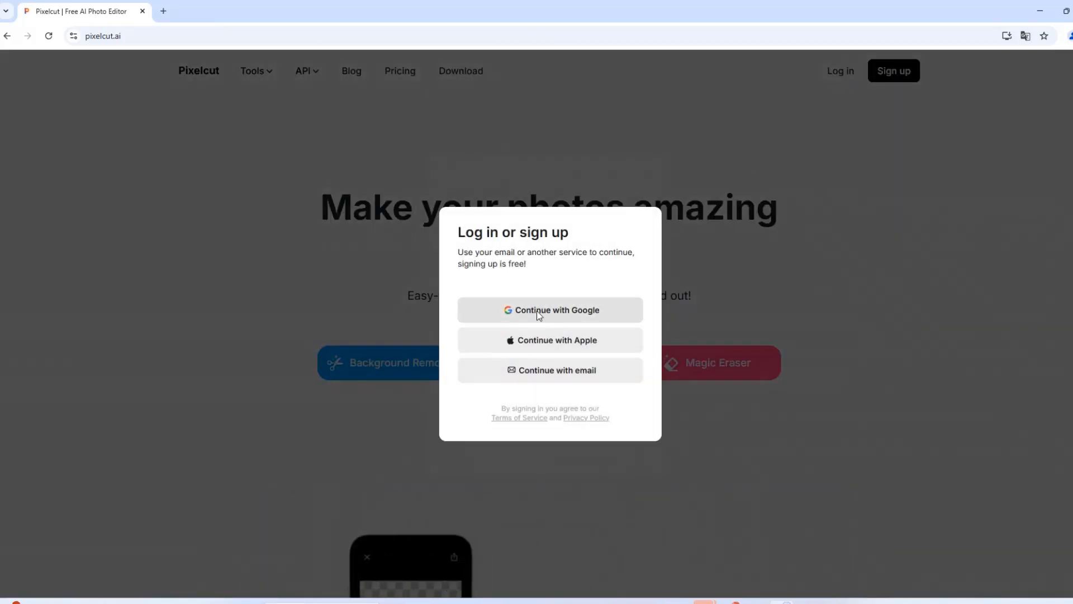
pyautogui.click(550, 309)
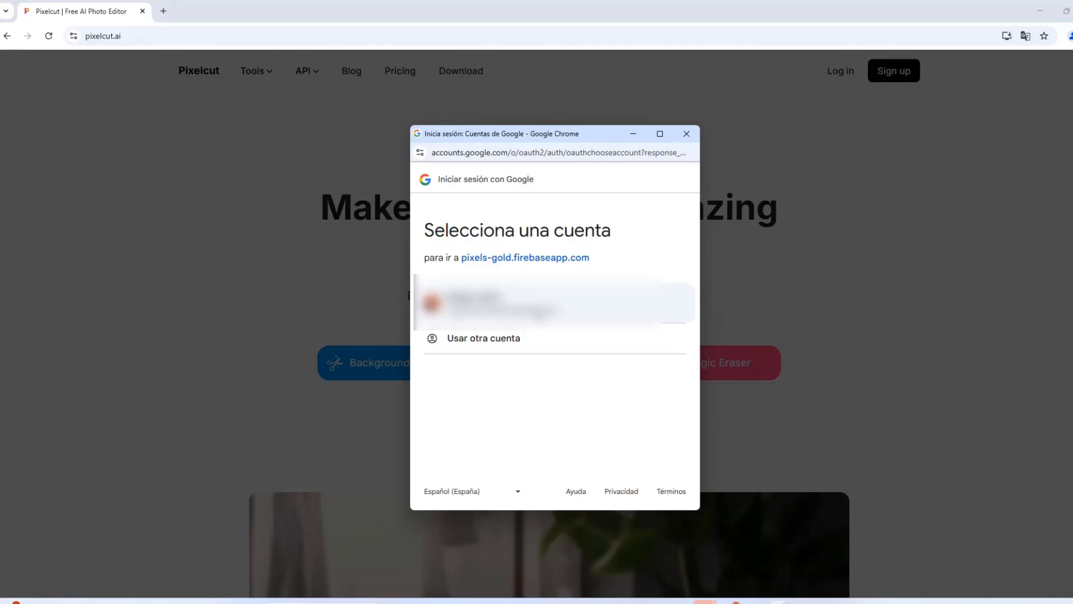
pyautogui.click(555, 303)
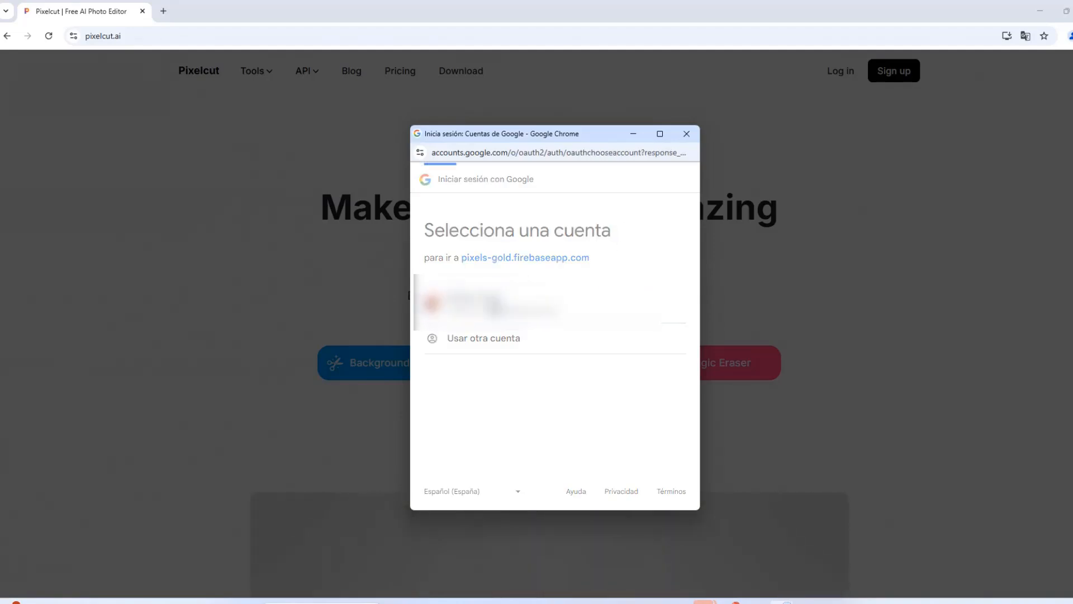
pyautogui.click(490, 306)
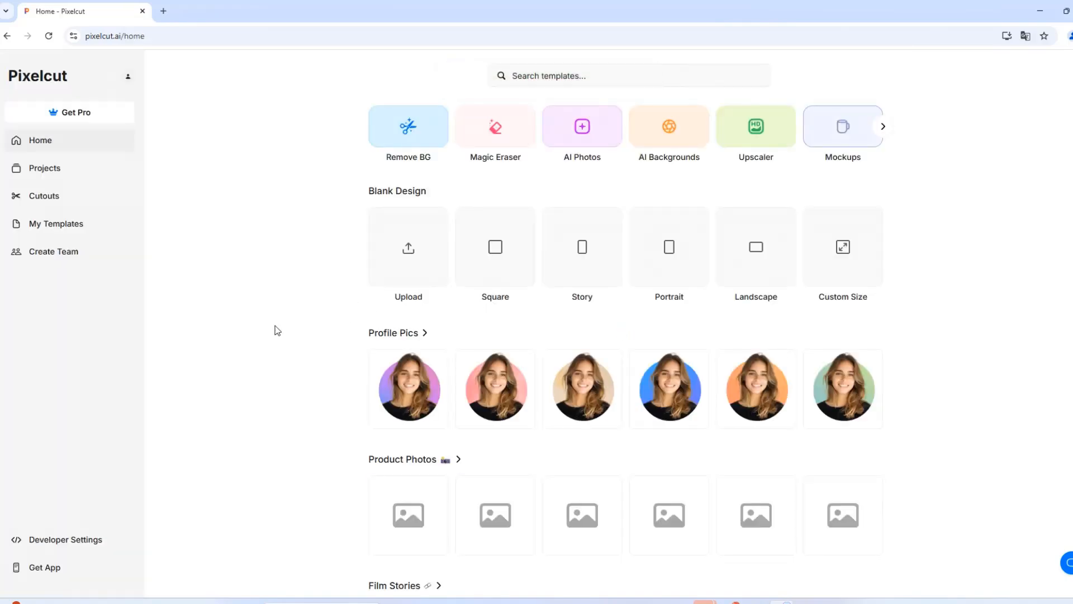
pyautogui.moveTo(495, 128)
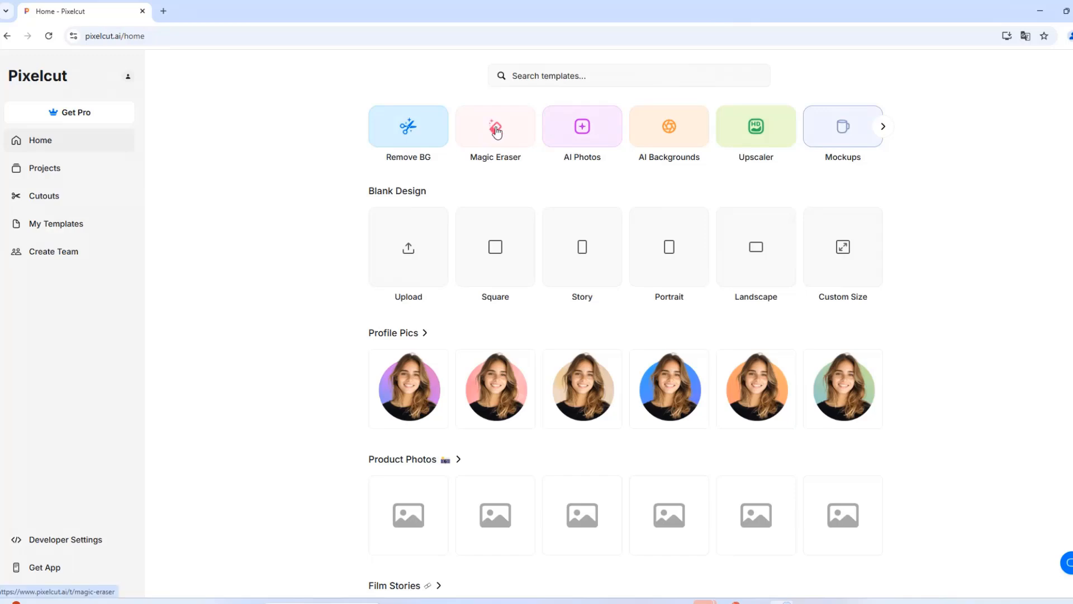
# Step: Launch the Magic Eraser tool from the home page's top tools row
pyautogui.click(495, 126)
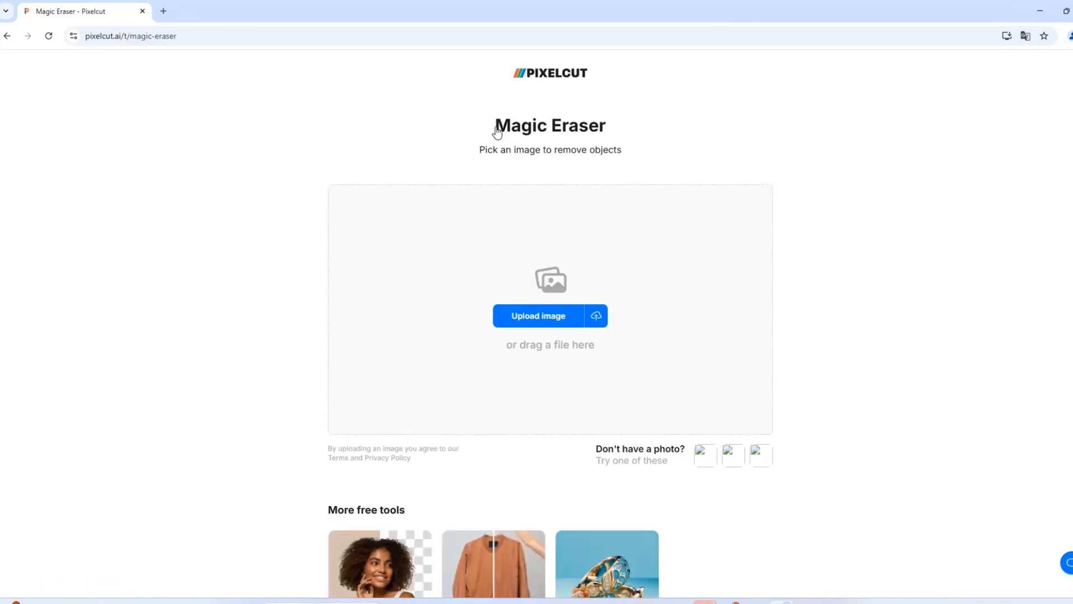
pyautogui.moveTo(225, 314)
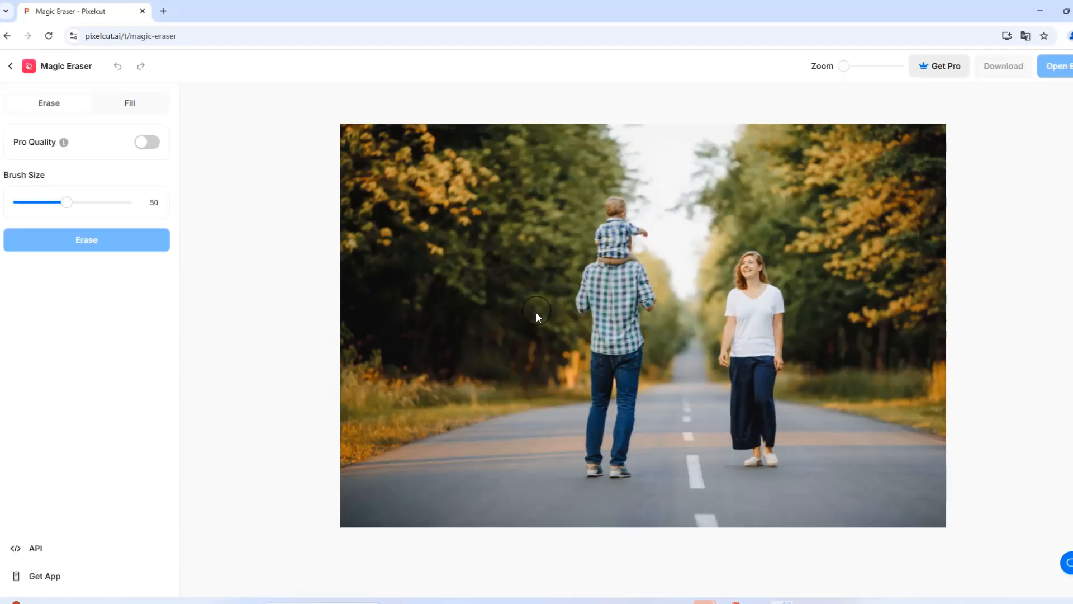
pyautogui.moveTo(256, 387)
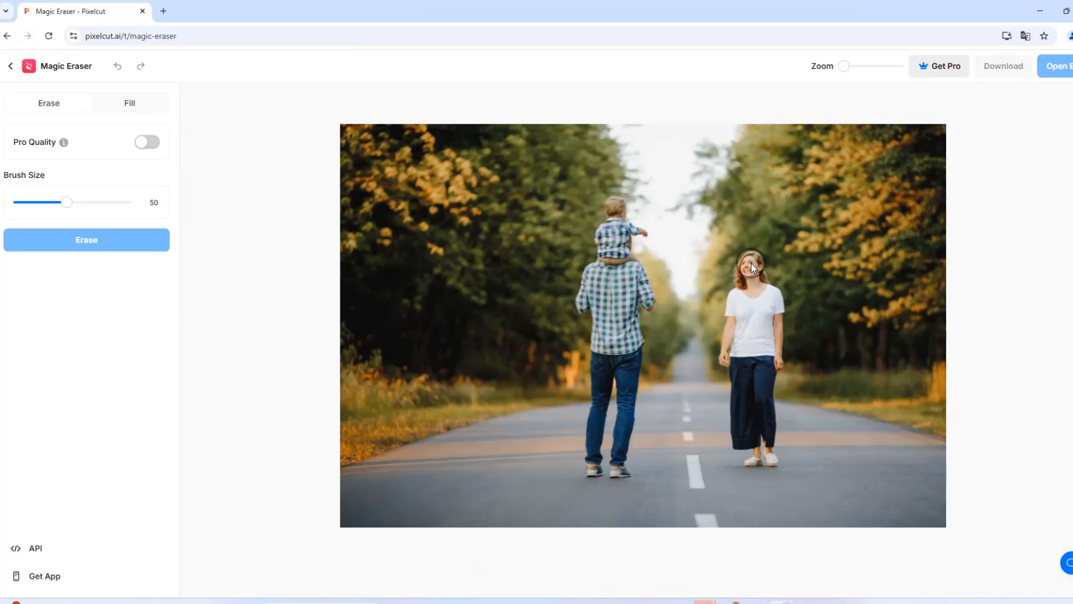
# Step: Mask and erase the woman walking on the right, then download the cleaned road photo
pyautogui.click(750, 273)
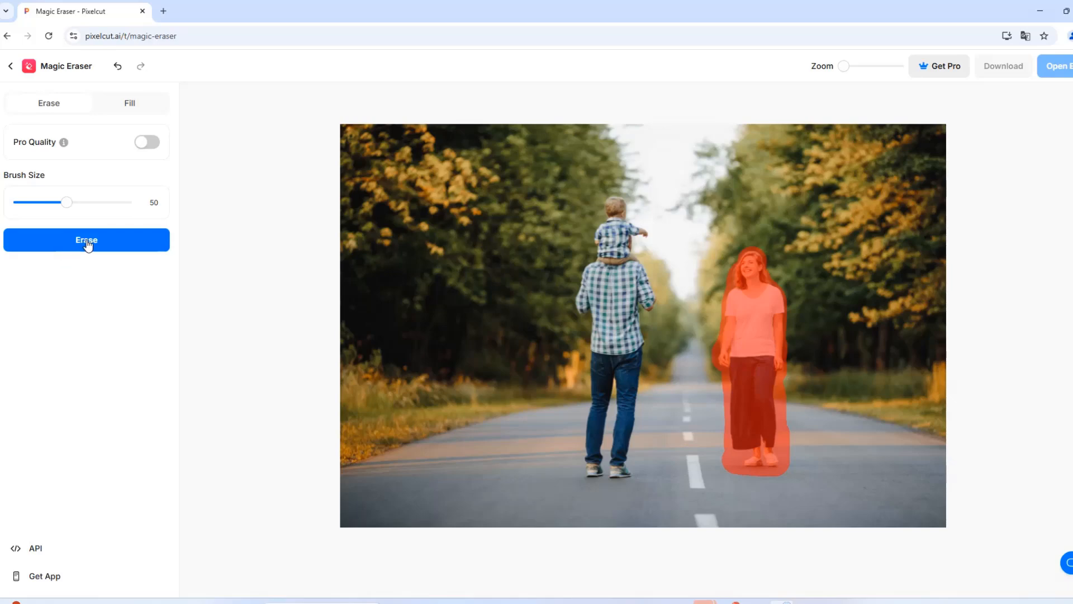
pyautogui.click(86, 240)
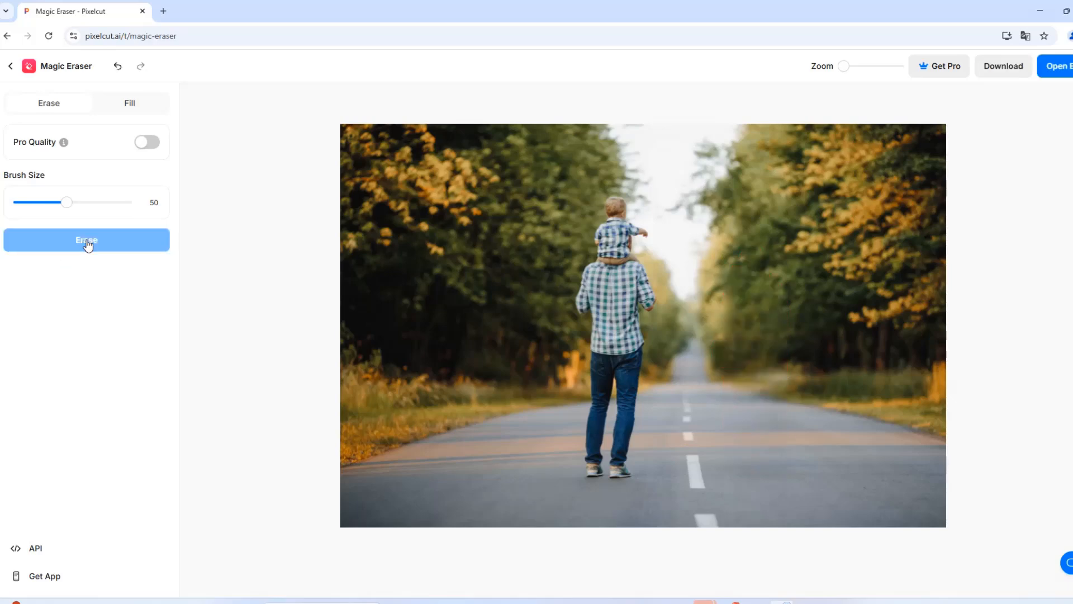
pyautogui.moveTo(1003, 66)
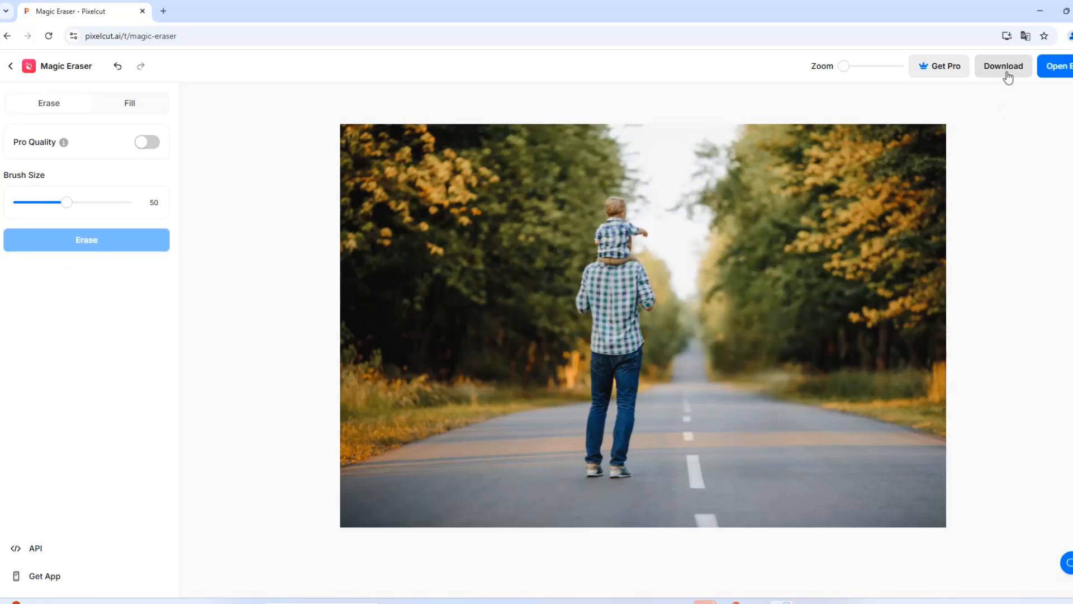
pyautogui.click(1002, 66)
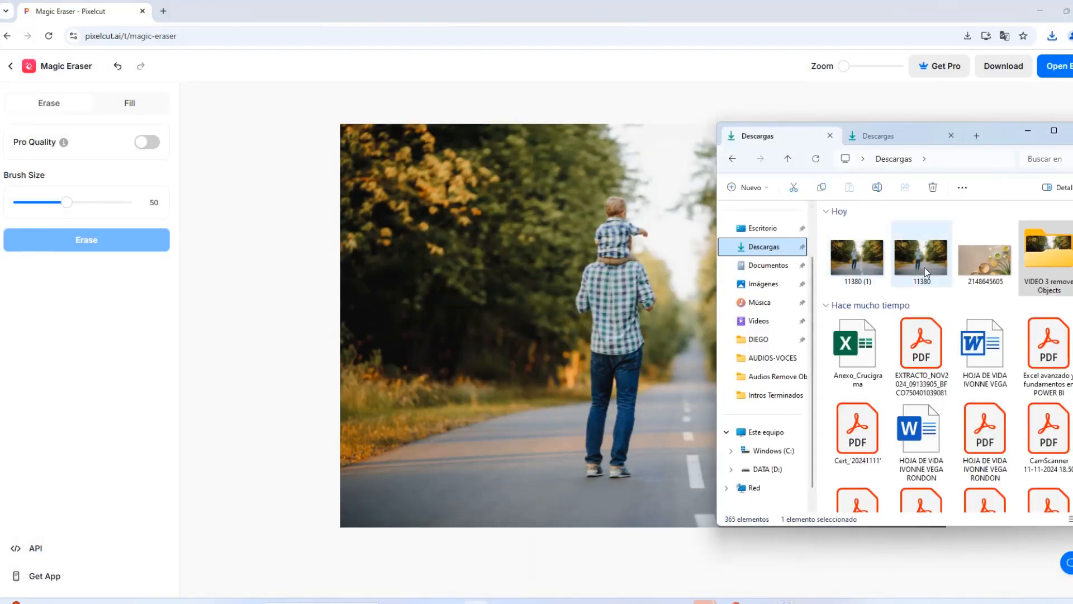
# Step: Open downloaded image 11380 from Descargas in Paint to confirm the woman is gone
pyautogui.doubleClick(921, 252)
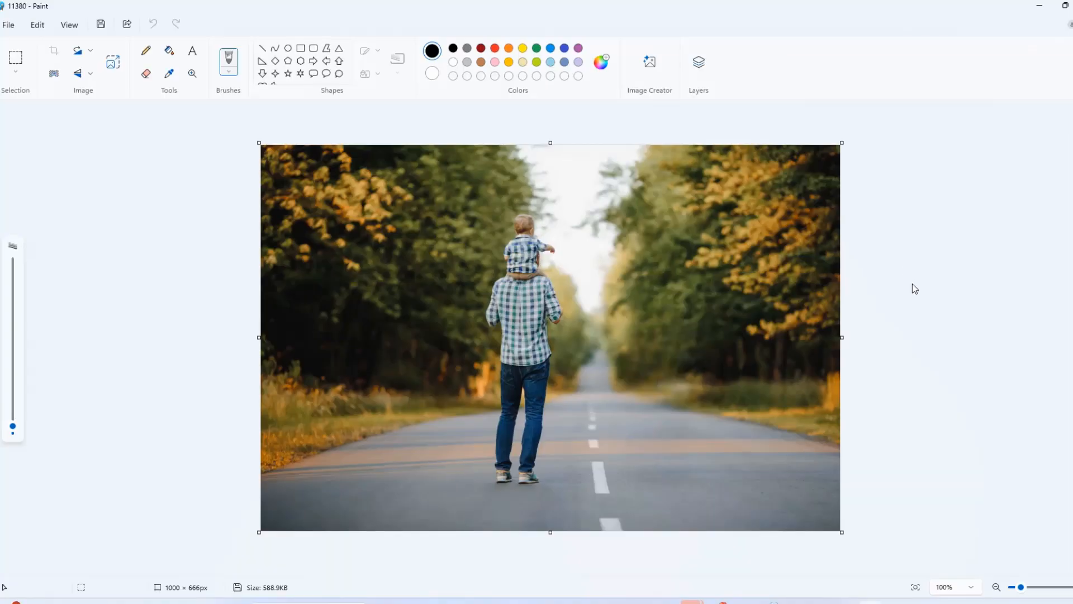
pyautogui.moveTo(691, 260)
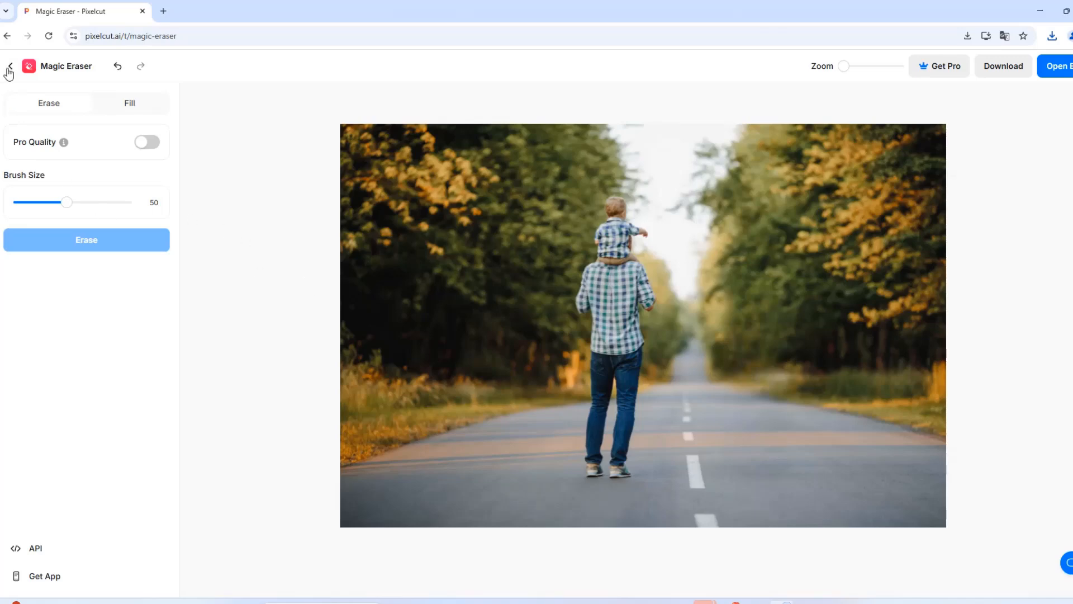
# Step: Load the office photo, enlarge the brush, erase the black desk lamp, and download
pyautogui.click(9, 66)
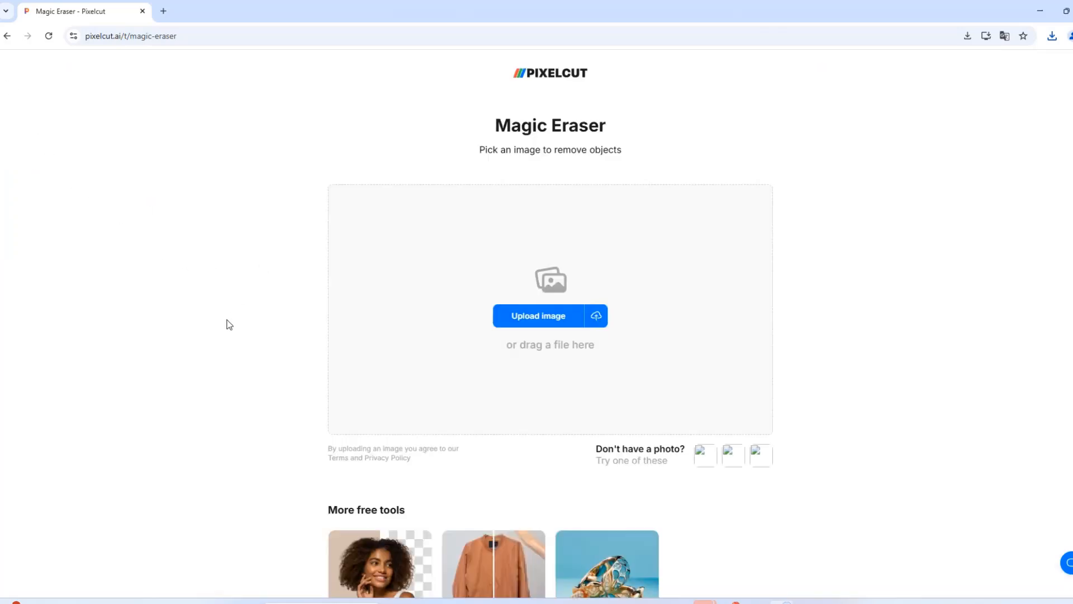
pyautogui.moveTo(219, 432)
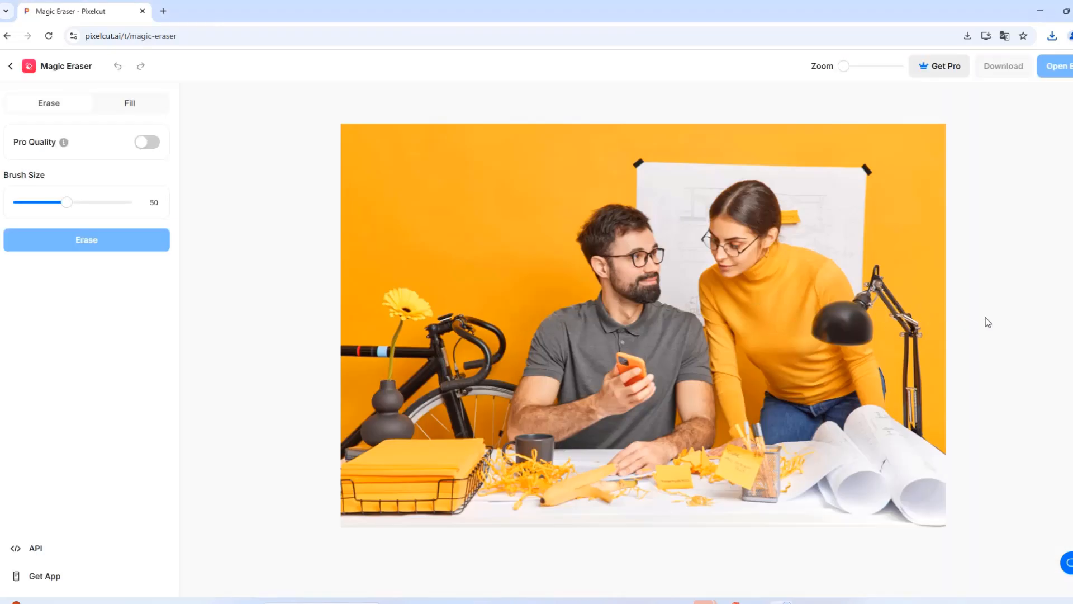
pyautogui.moveTo(1010, 424)
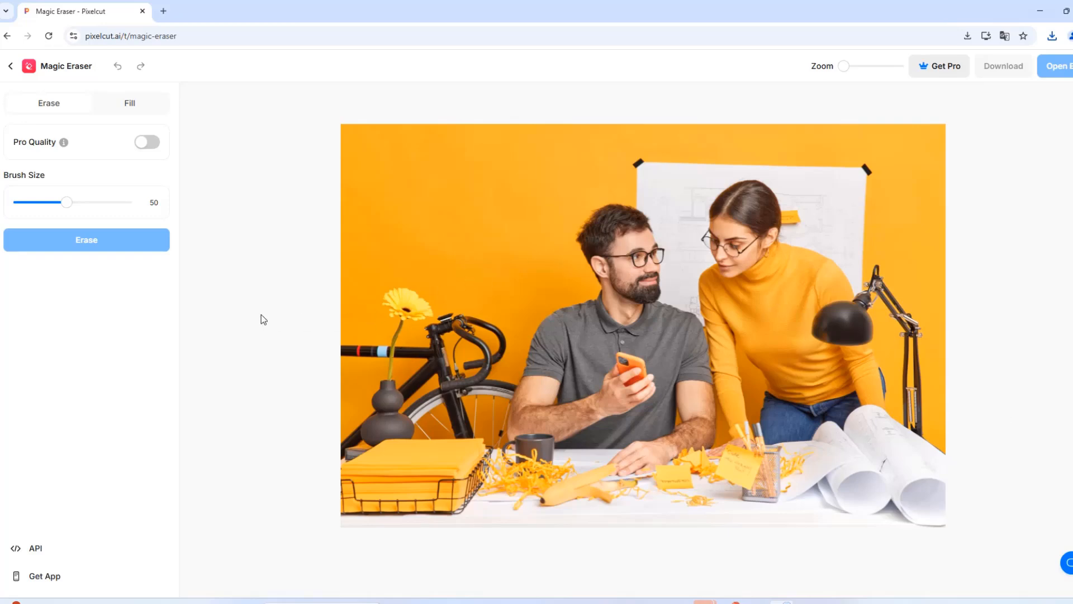
pyautogui.moveTo(842, 325)
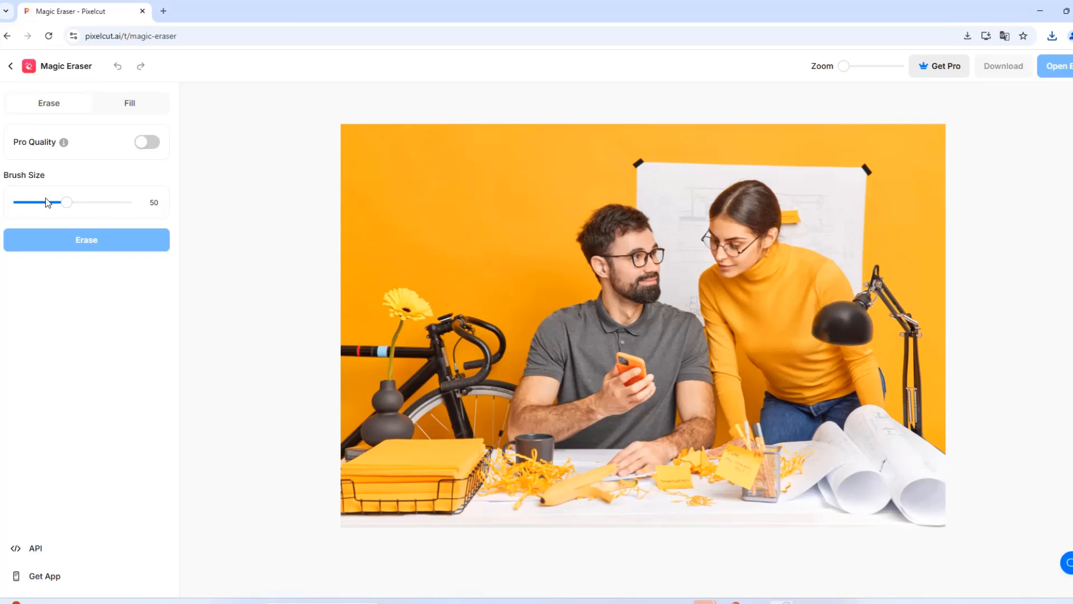
pyautogui.moveTo(66, 202); pyautogui.dragTo(84, 202)
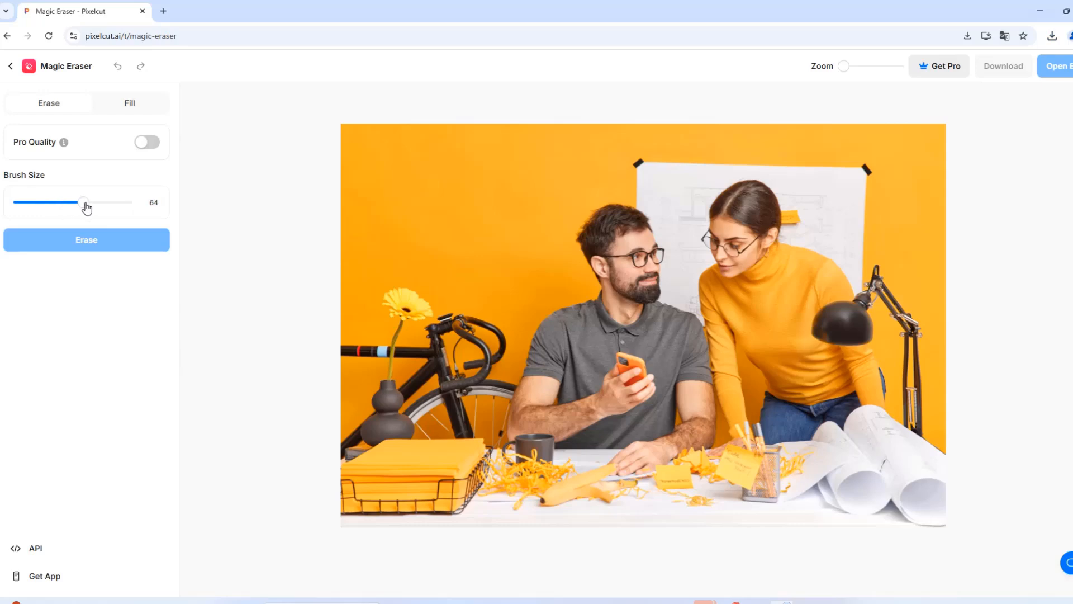
pyautogui.moveTo(84, 202); pyautogui.dragTo(74, 203)
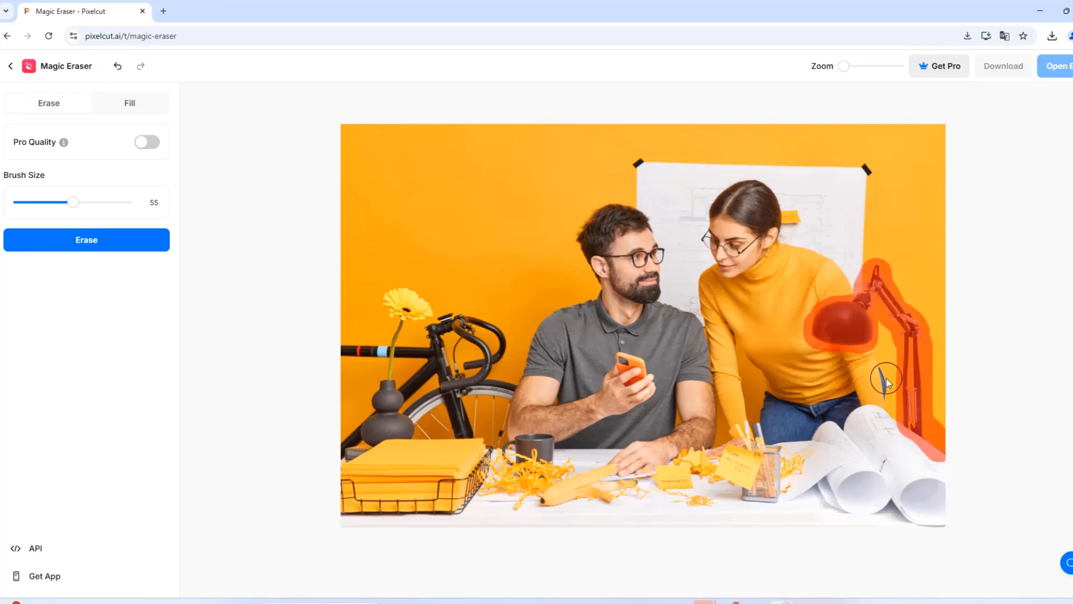
pyautogui.click(86, 240)
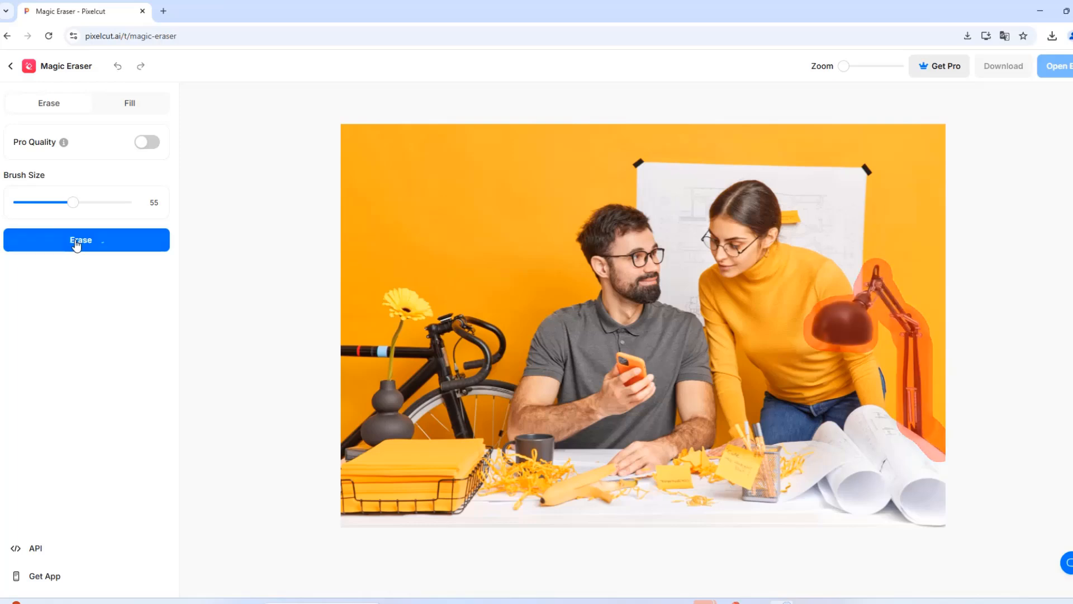
pyautogui.click(86, 240)
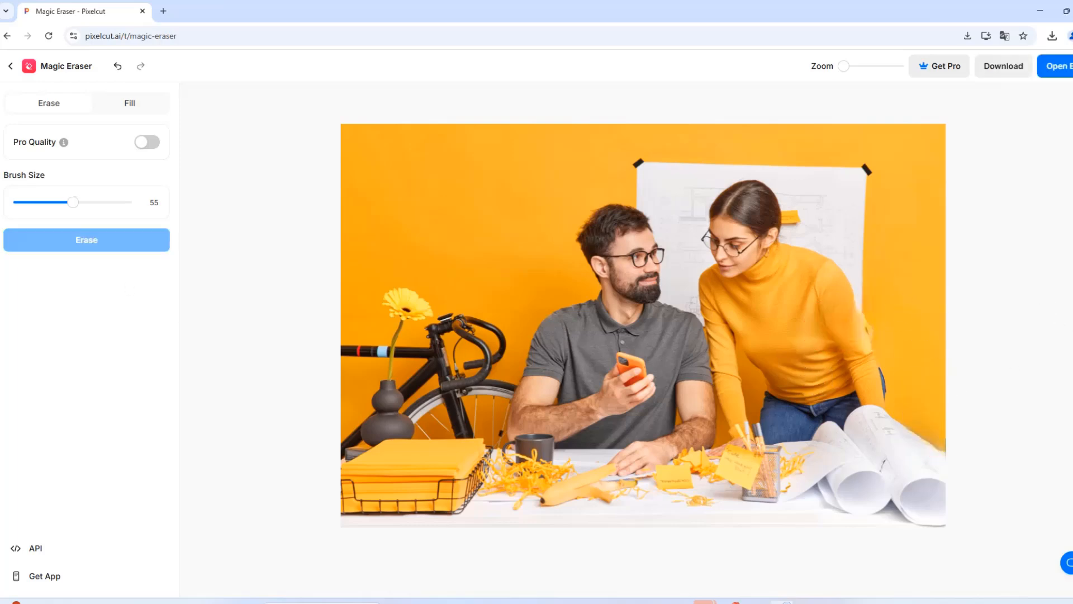
pyautogui.click(1052, 36)
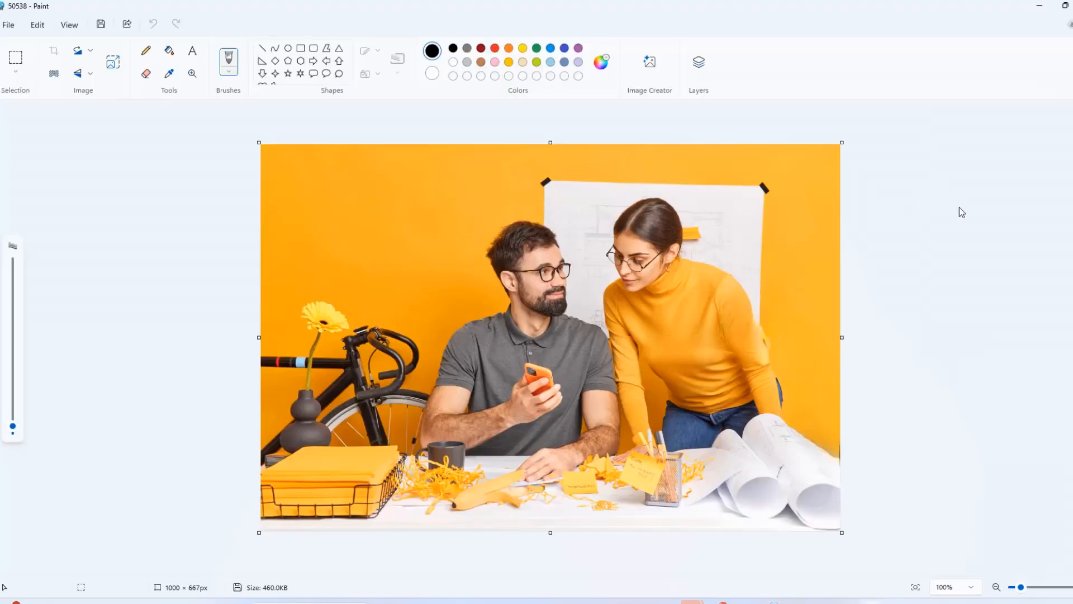
pyautogui.moveTo(938, 262)
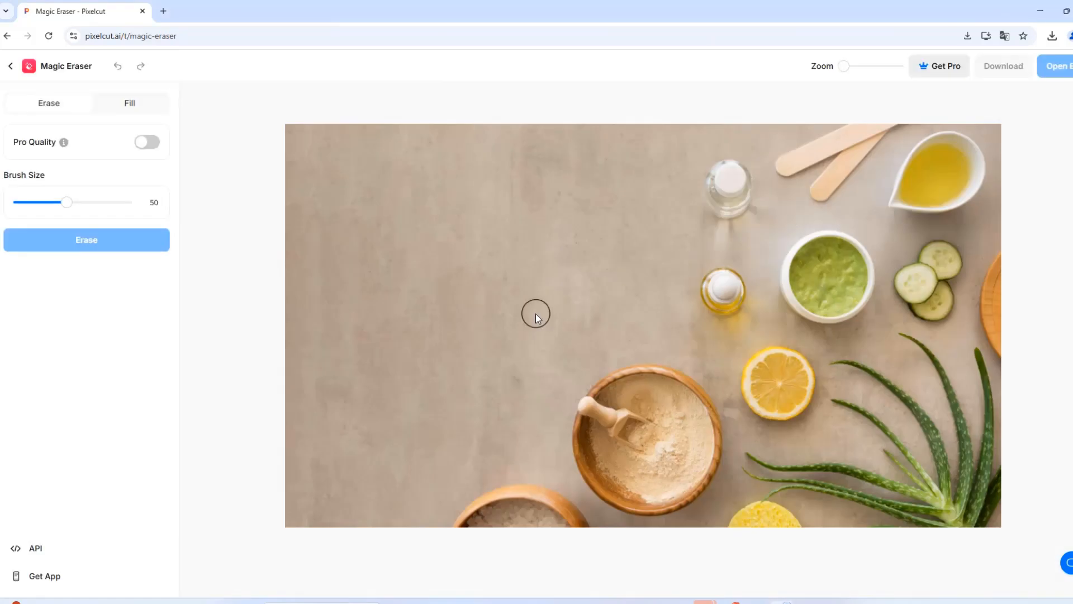
pyautogui.moveTo(236, 416)
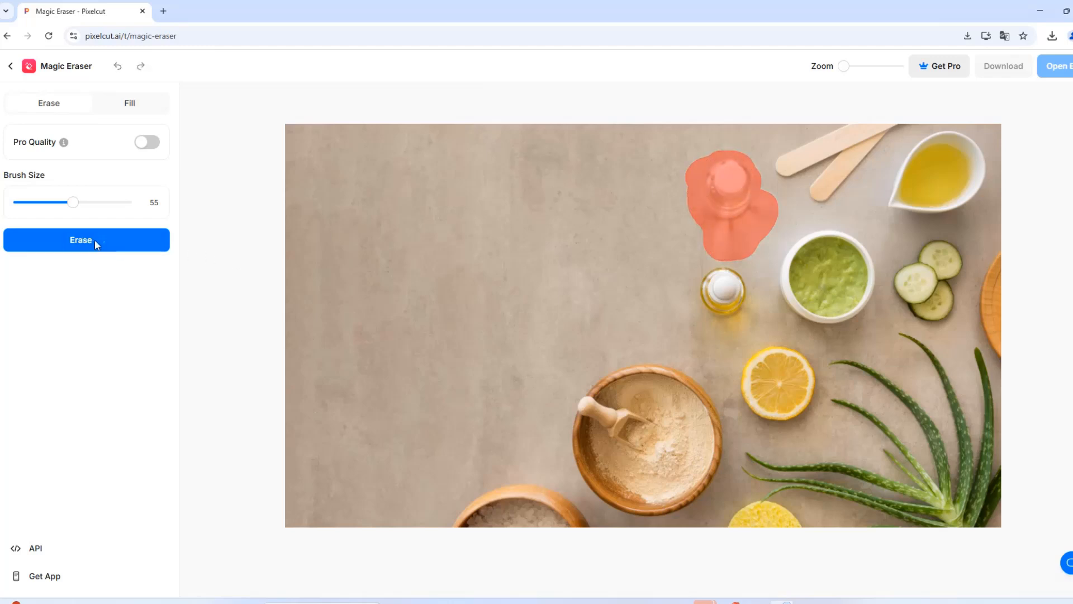
# Step: Erase both glass bottles and the wooden sticks, enlarging the brush to 60
pyautogui.click(86, 240)
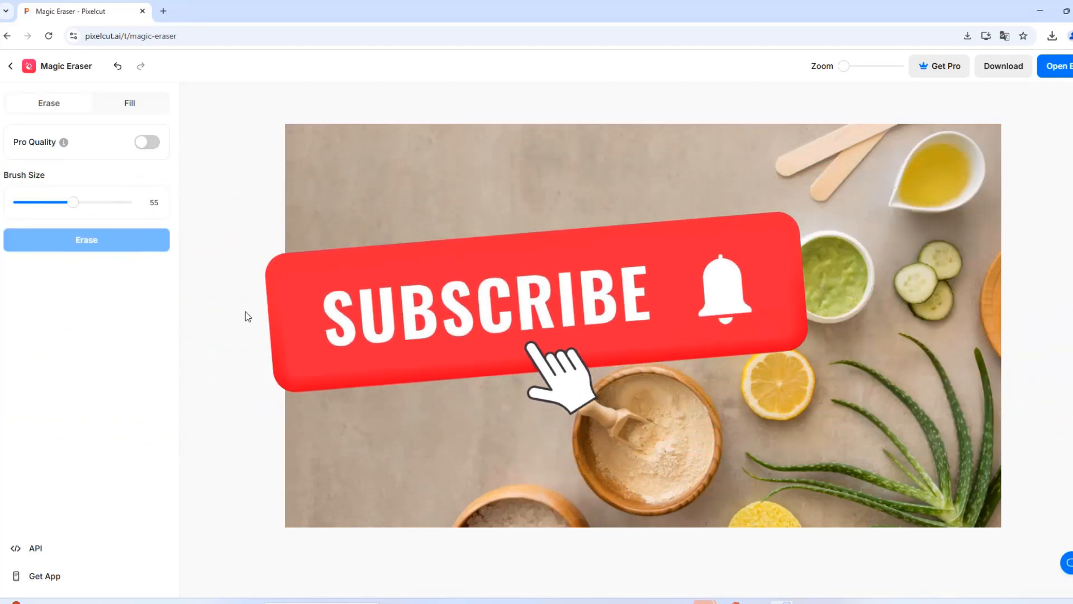
pyautogui.moveTo(73, 202); pyautogui.dragTo(80, 202)
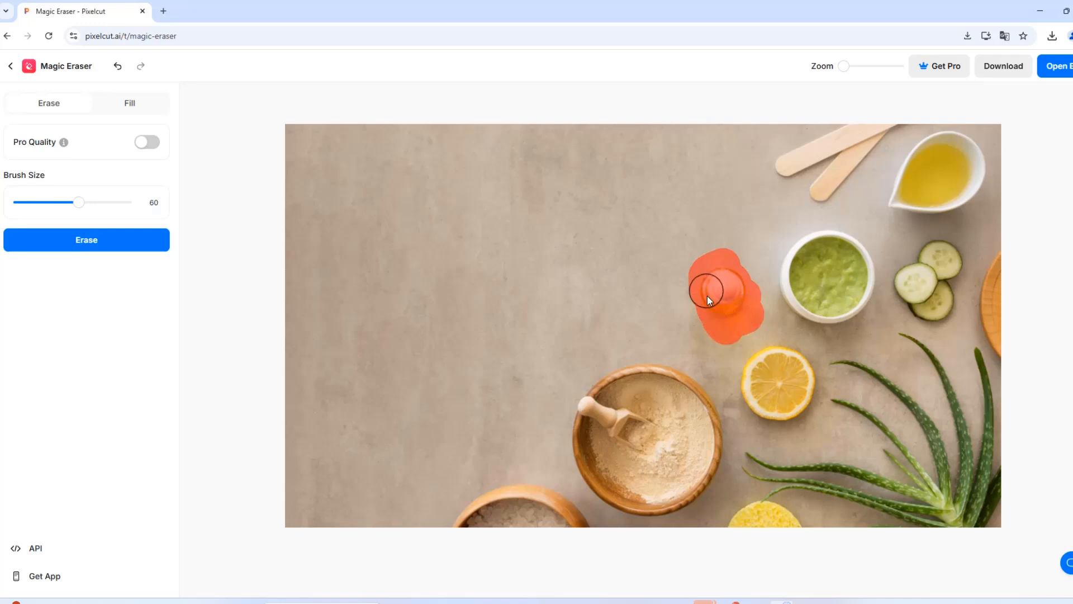
pyautogui.click(86, 239)
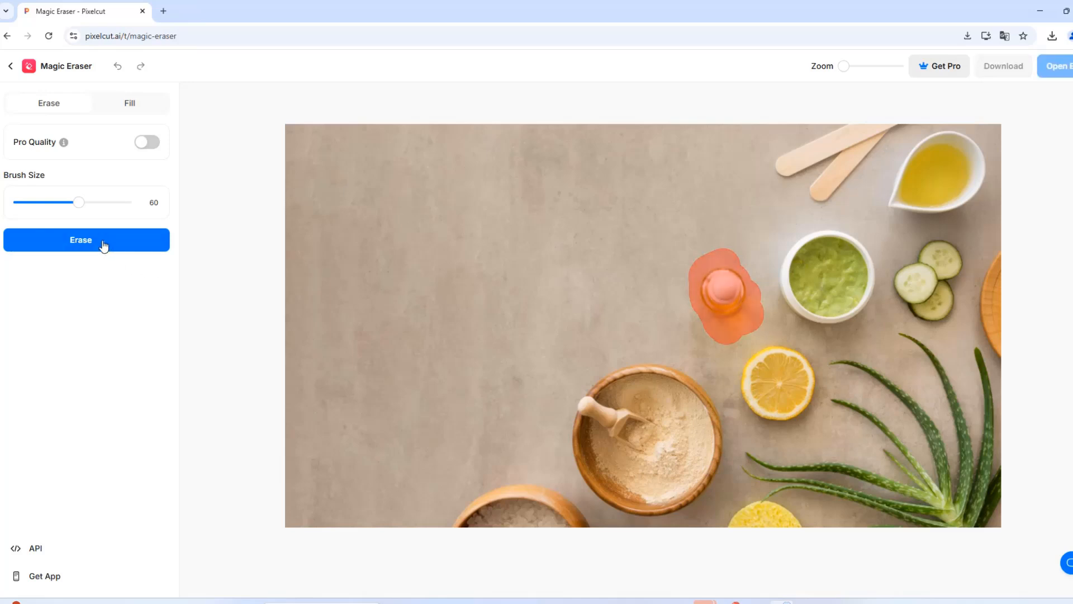
pyautogui.click(87, 240)
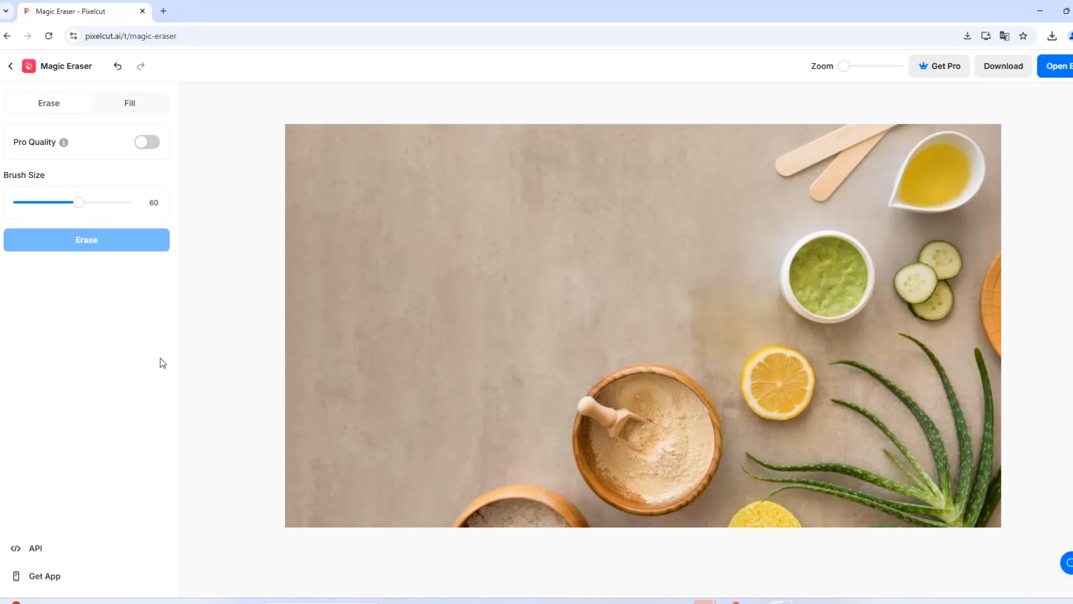
pyautogui.moveTo(894, 214)
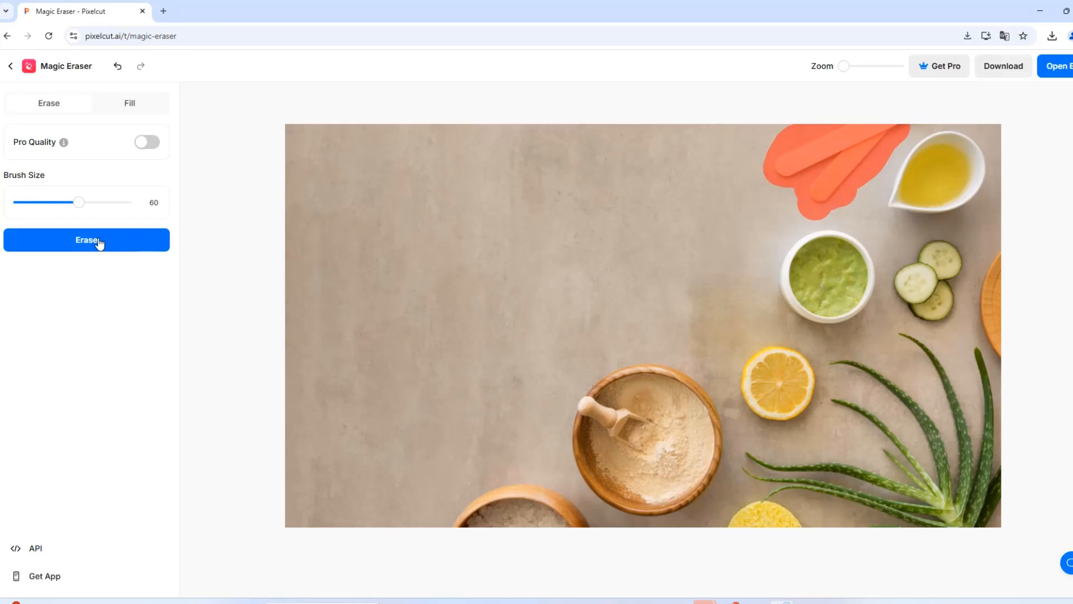
pyautogui.click(87, 240)
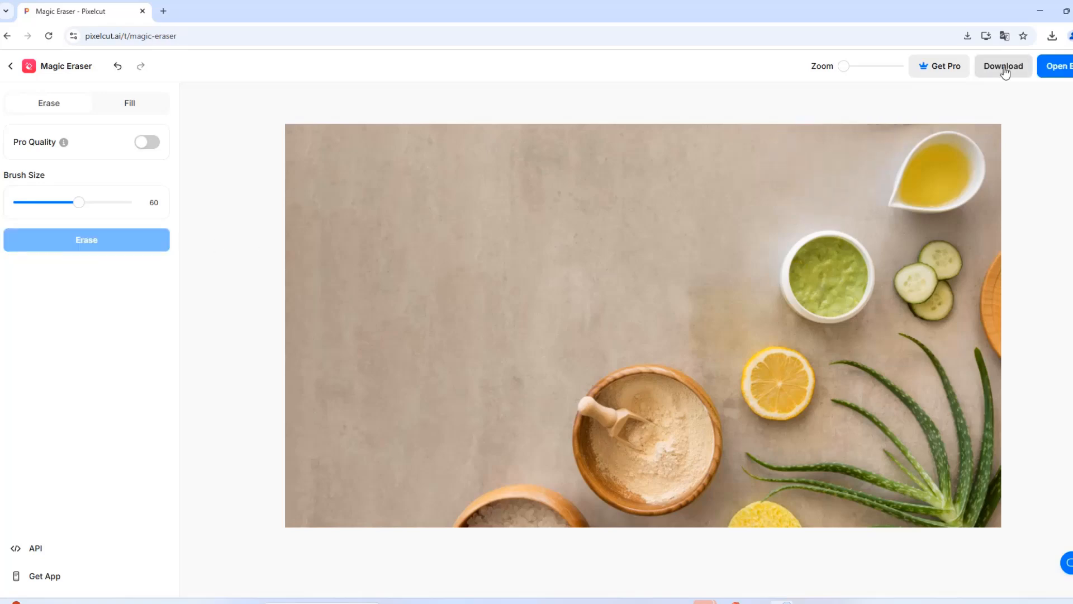
# Step: Download the cleaned spa ingredients photo from the top bar
pyautogui.click(1002, 66)
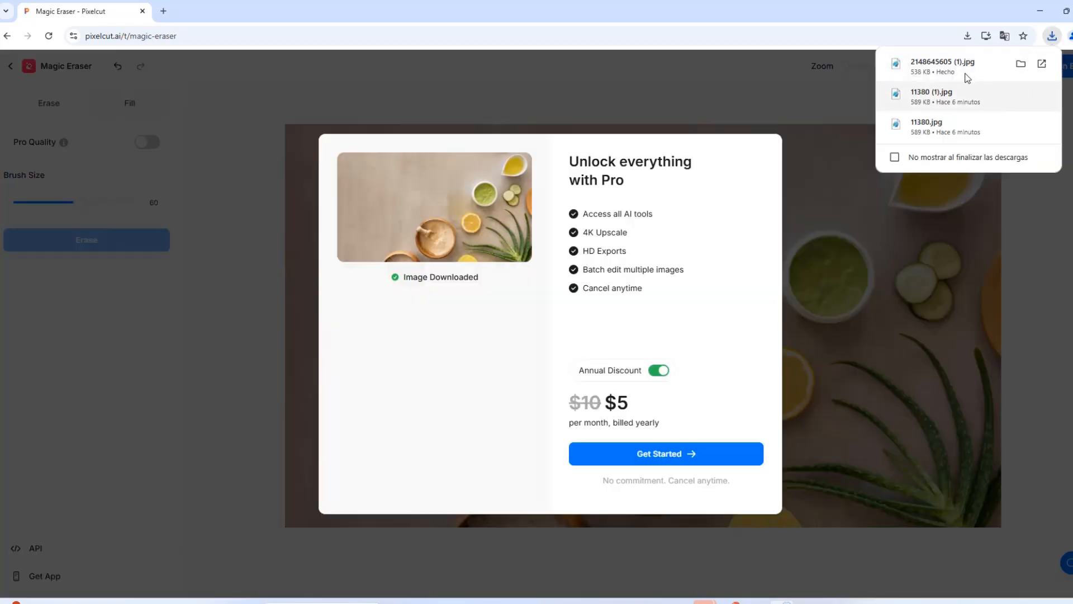
pyautogui.moveTo(937, 73)
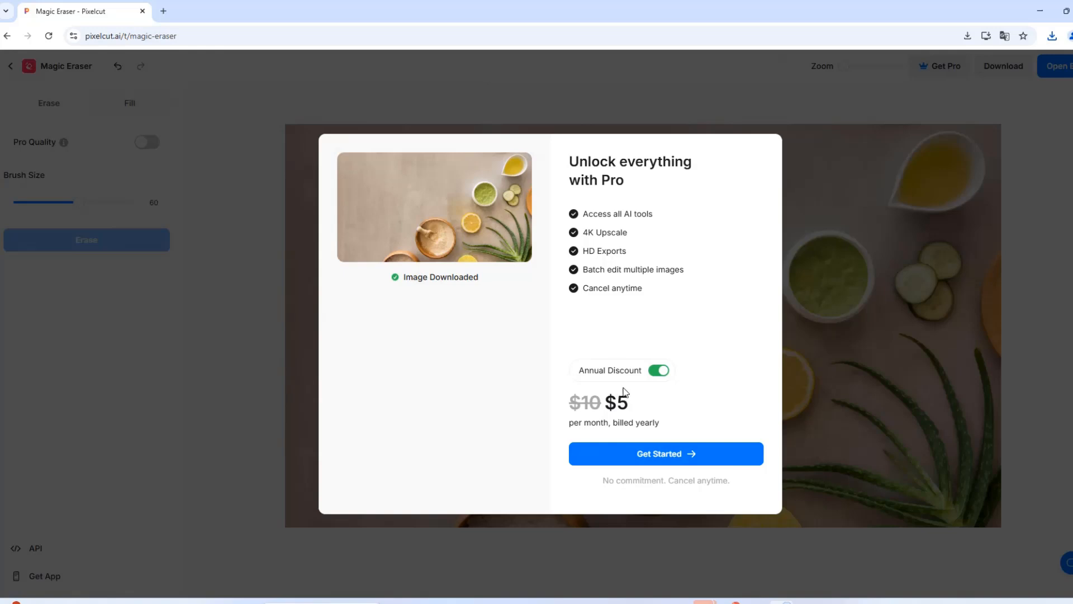
pyautogui.moveTo(623, 391)
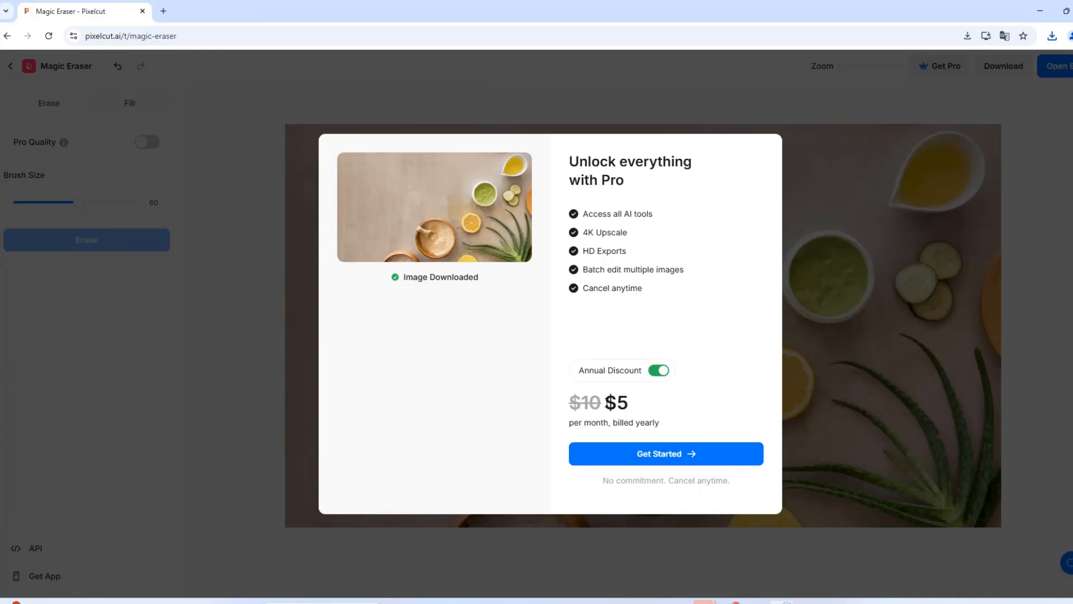
pyautogui.moveTo(652, 408)
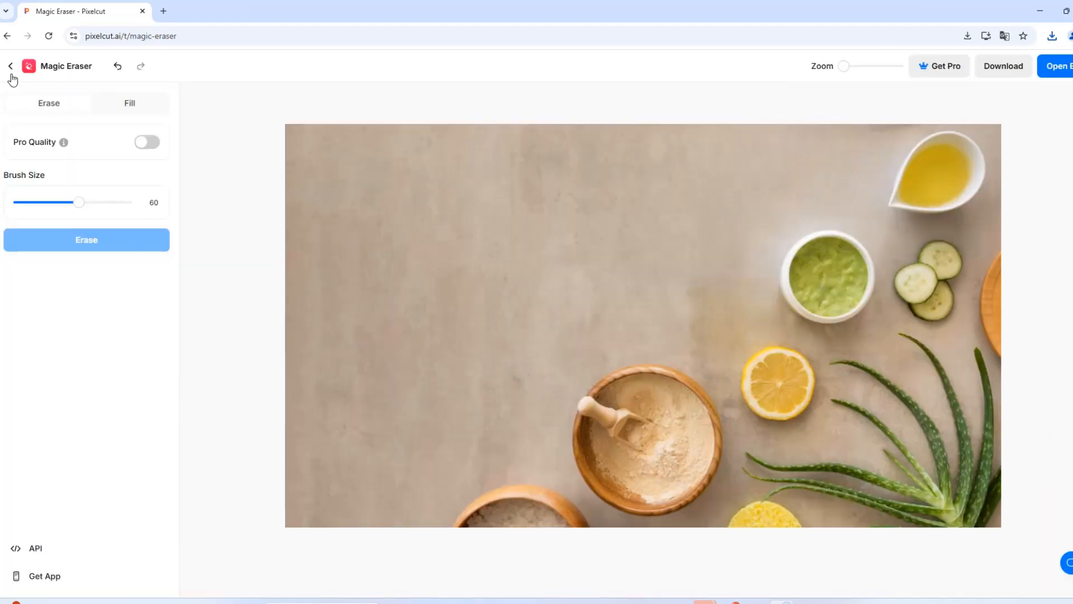
# Step: Exit Magic Eraser via the back arrow and scroll down to the templates showcase
pyautogui.click(11, 66)
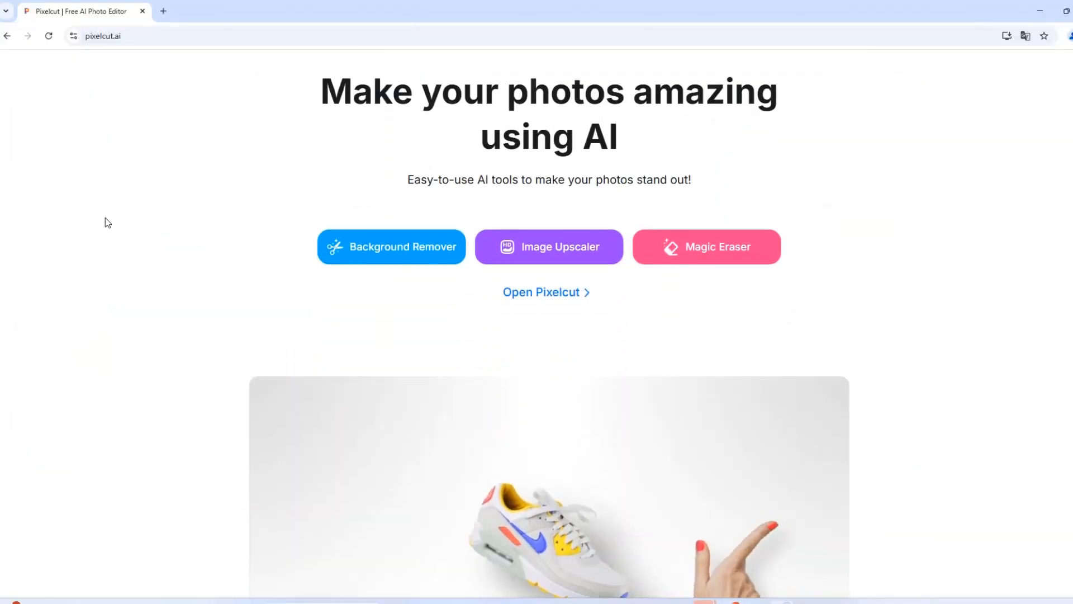
pyautogui.scroll(-3)
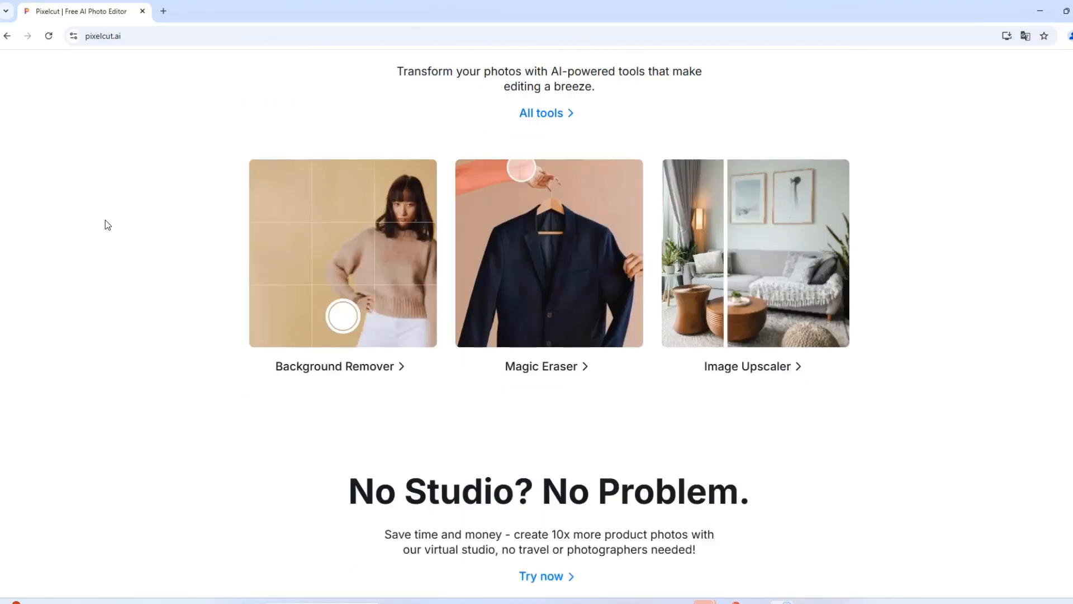
pyautogui.scroll(-3)
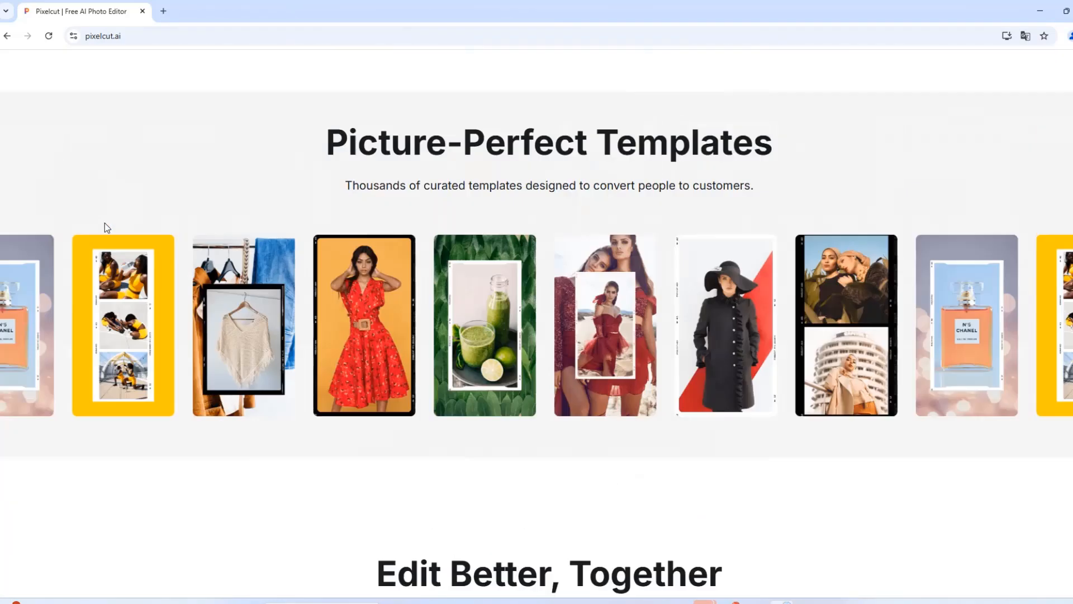